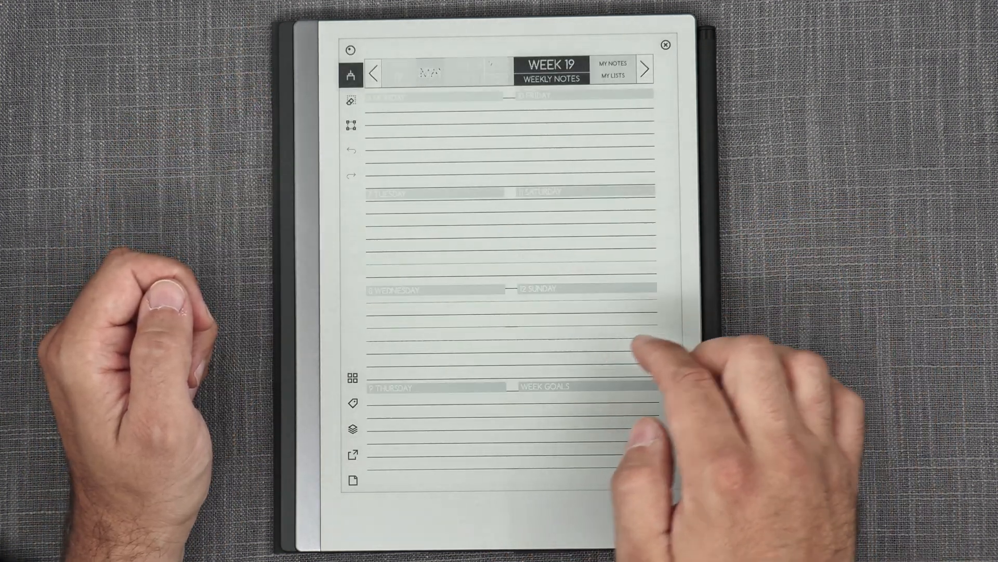
# Open the Thursday 16 May daily planner page from the Week 19 day link.
pyautogui.click(551, 78)
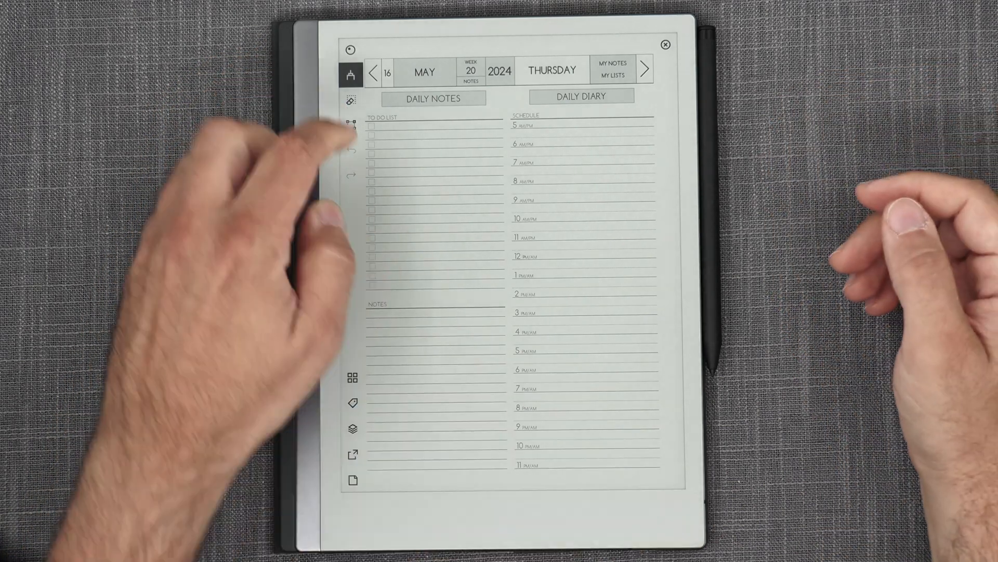
# Duplicate the 16 May Daily Notes page via the page overview and open new page 675.
pyautogui.click(433, 98)
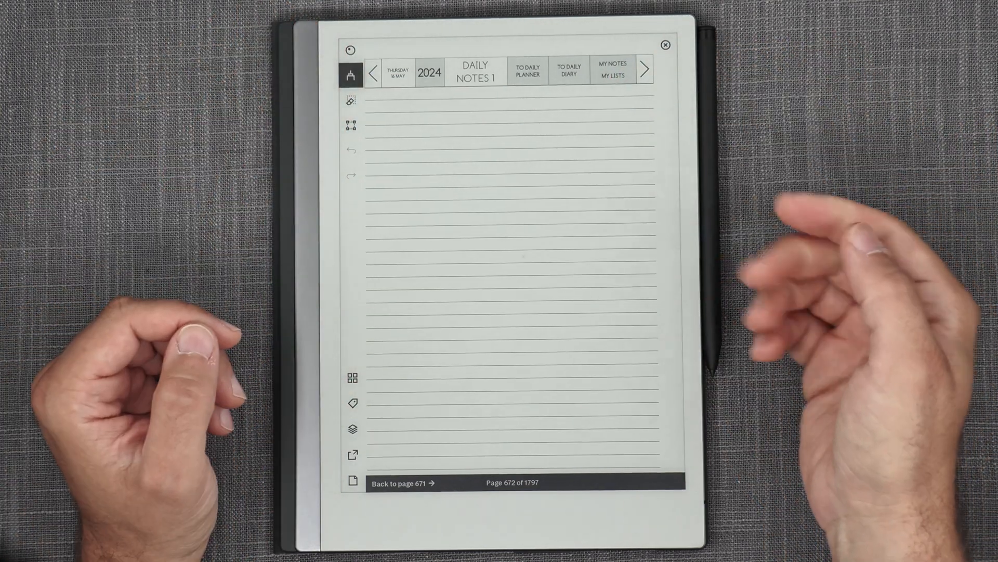
pyautogui.click(644, 69)
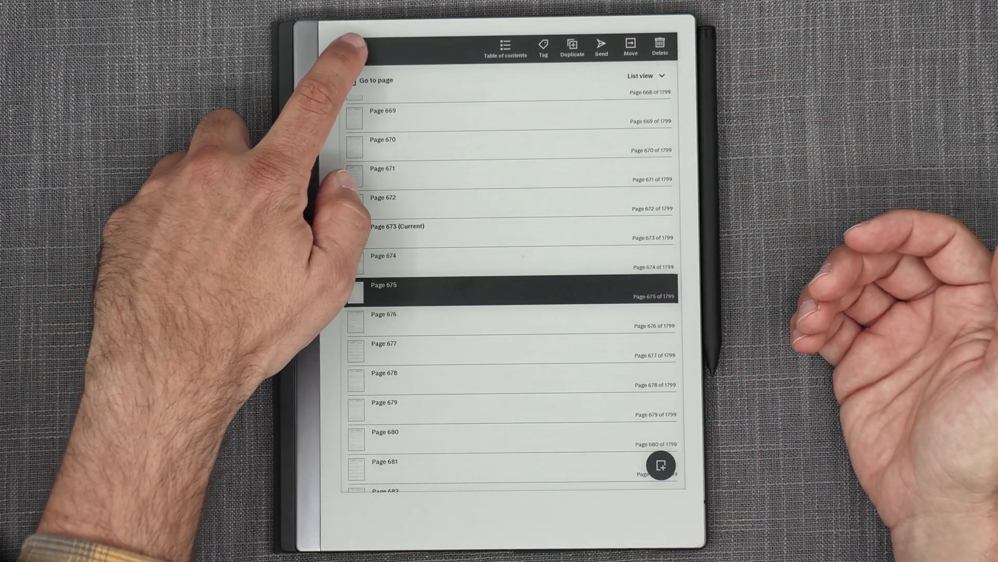
pyautogui.click(383, 285)
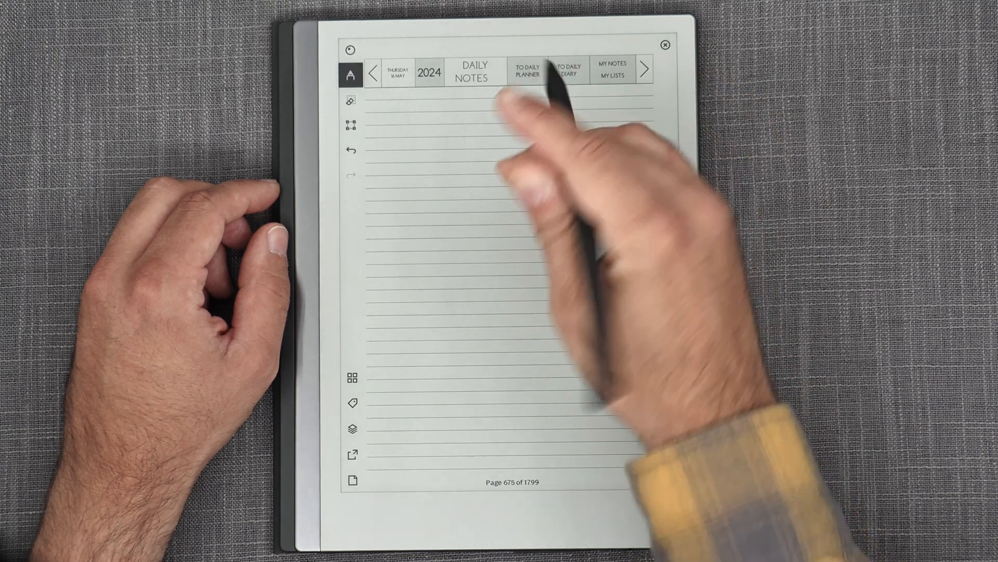
# Go back to the 16 May daily planner page (671 of 1799) and zoom into the schedule.
pyautogui.click(350, 76)
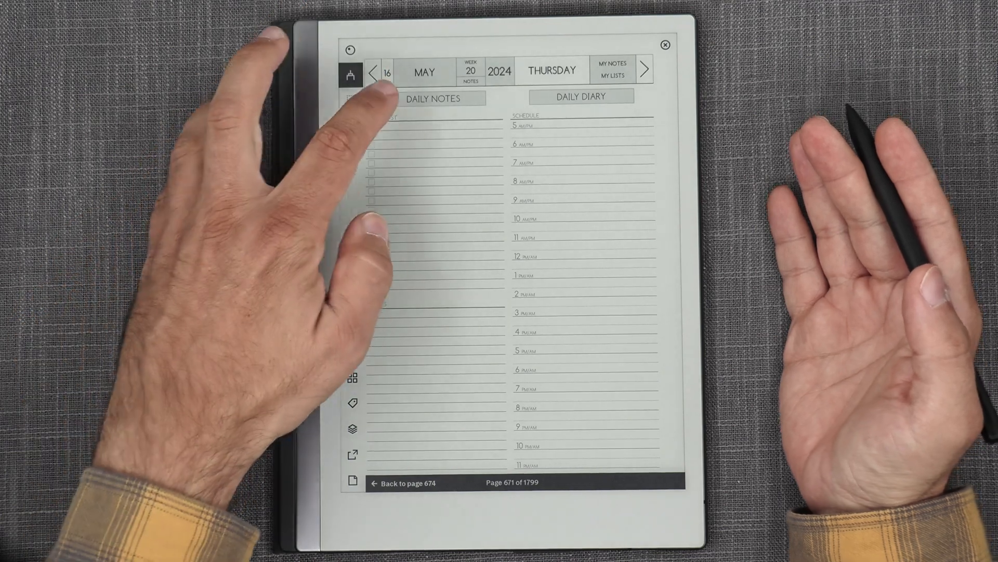
pyautogui.click(422, 98)
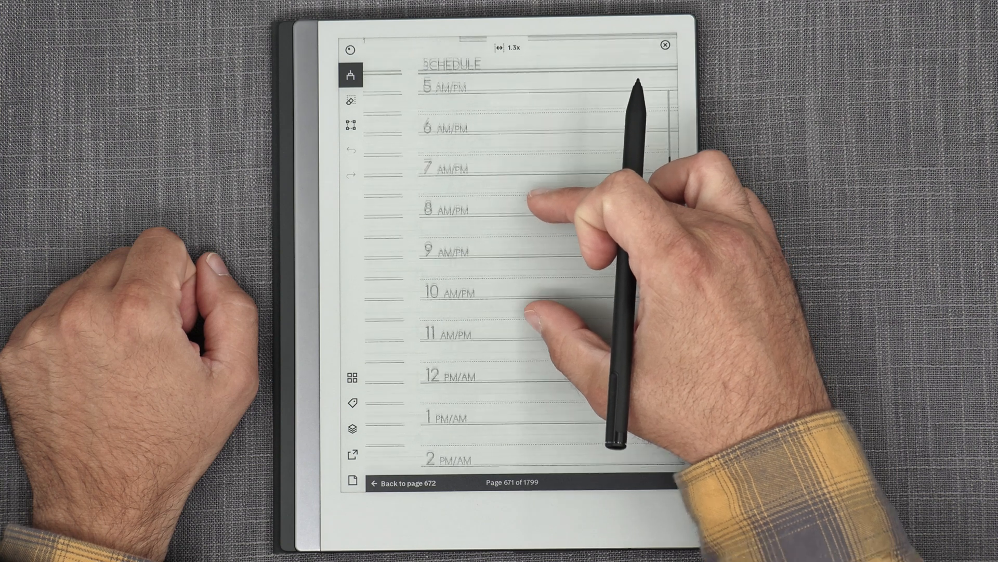
# Add a new blank page at the end of the notebook, bringing it to 1800 pages.
pyautogui.scroll(-3)
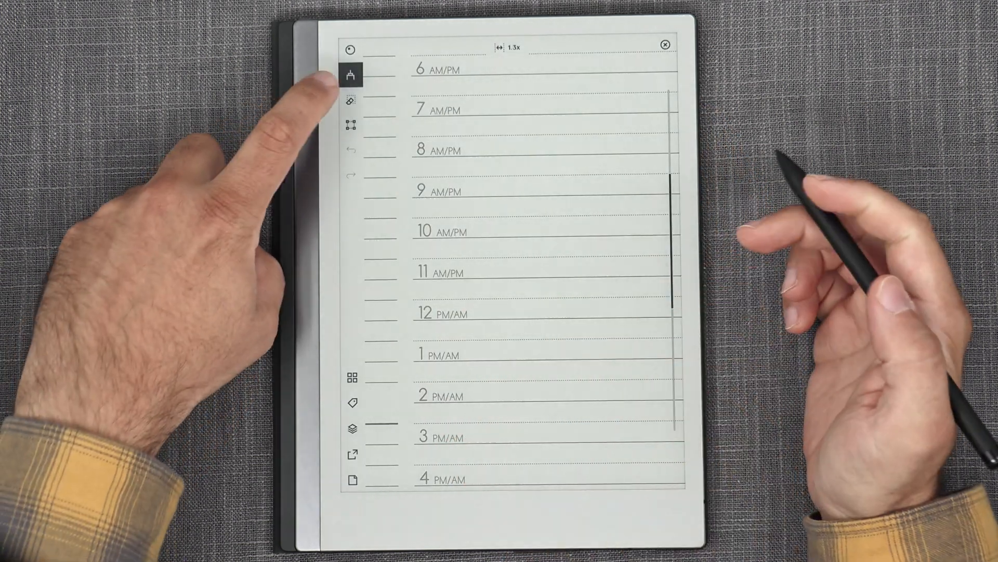
pyautogui.click(351, 75)
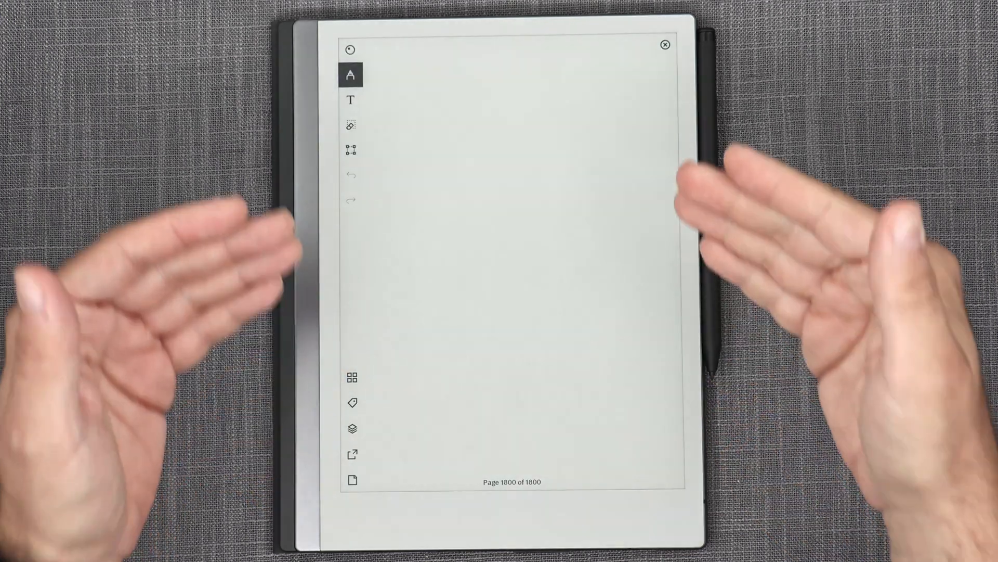
# Delete blank page 1800 permanently and start a new Grid small notebook.
pyautogui.click(352, 428)
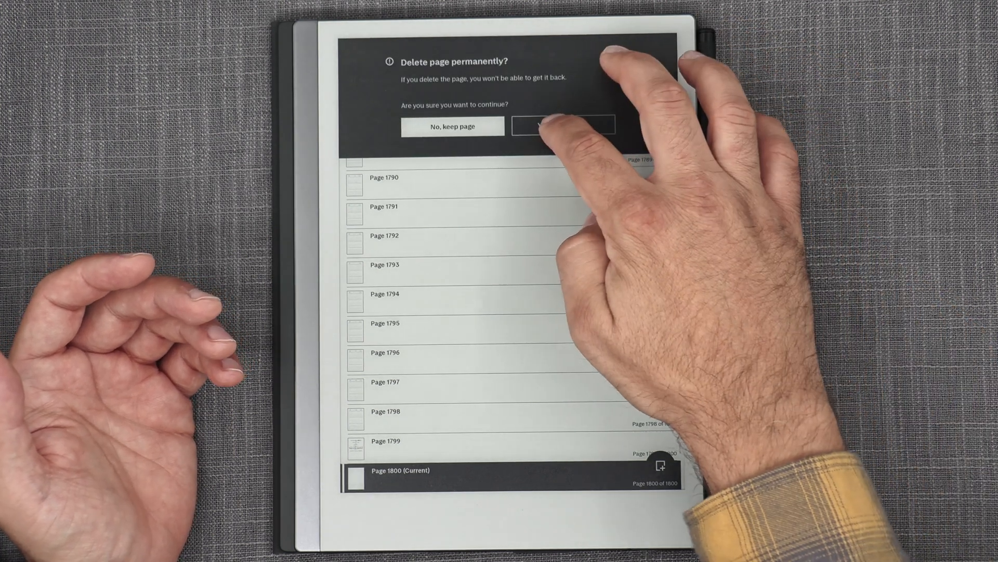
pyautogui.click(562, 126)
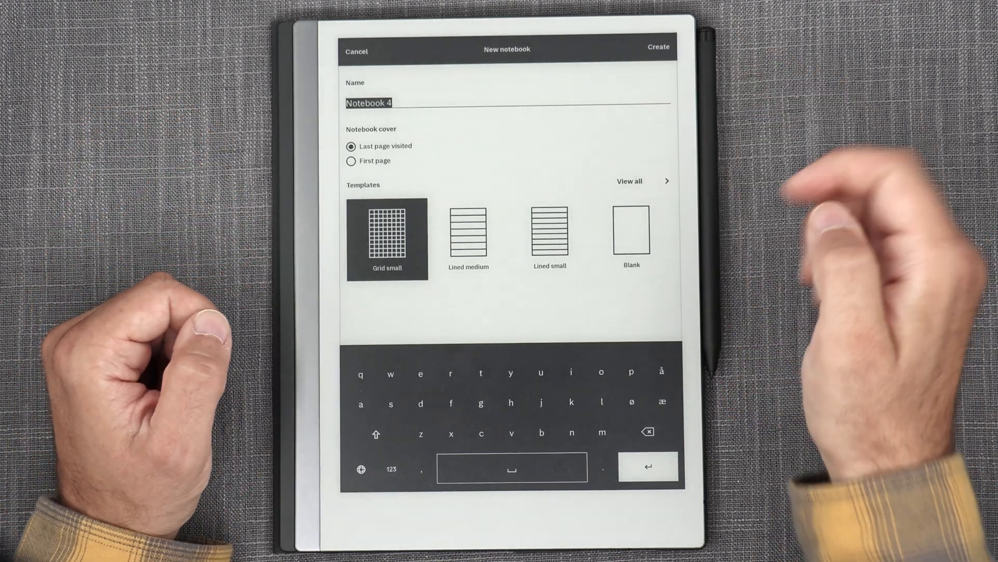
# Create the small-grid notebook and start moving its single page out.
pyautogui.click(659, 48)
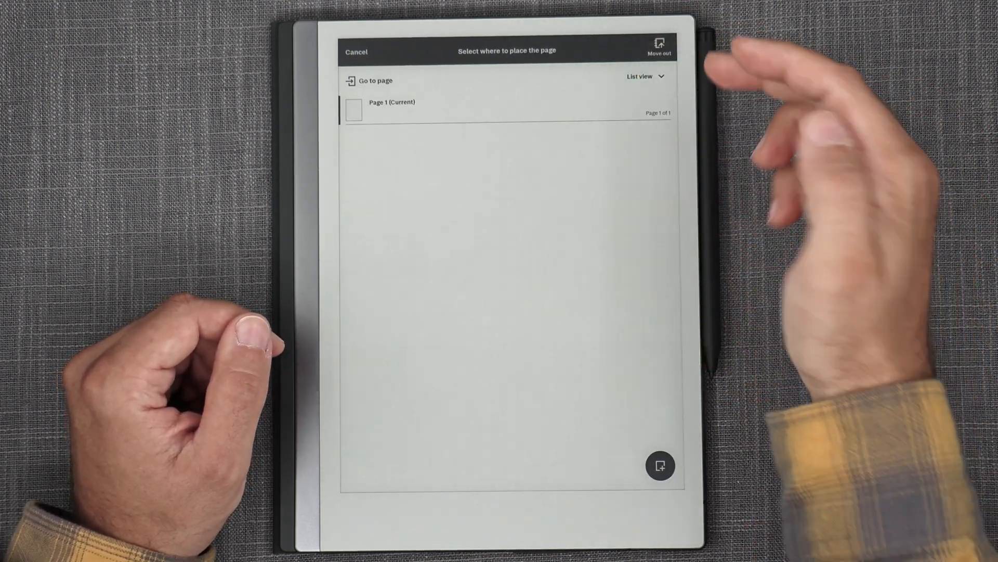
# Move the grid page into MDO 2024 - Monday, Cover 1.pdf, placed after page 1299.
pyautogui.click(660, 48)
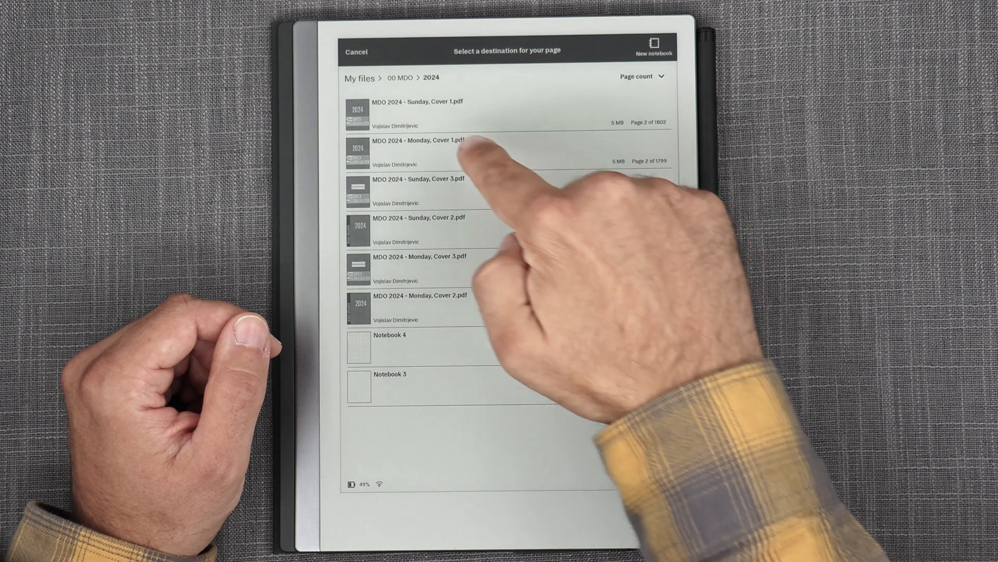
pyautogui.click(420, 152)
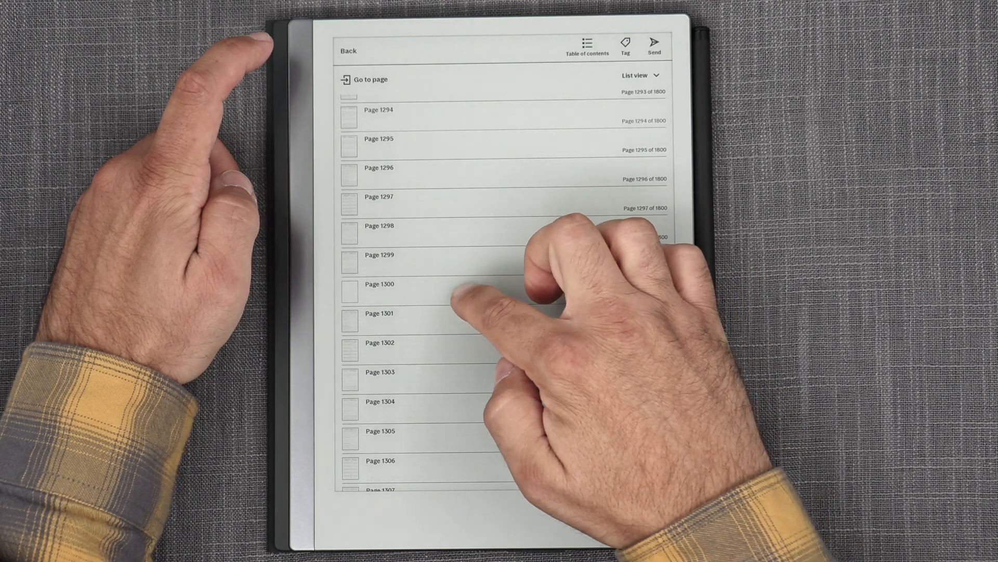
# Check page 1299's placement in the page overview, then return to the file list.
pyautogui.click(378, 255)
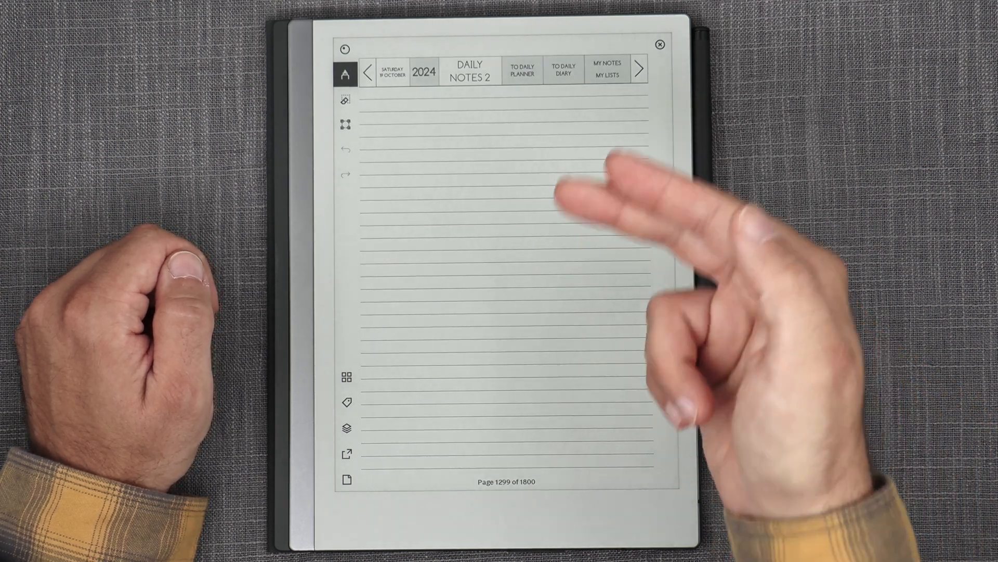
pyautogui.click(367, 69)
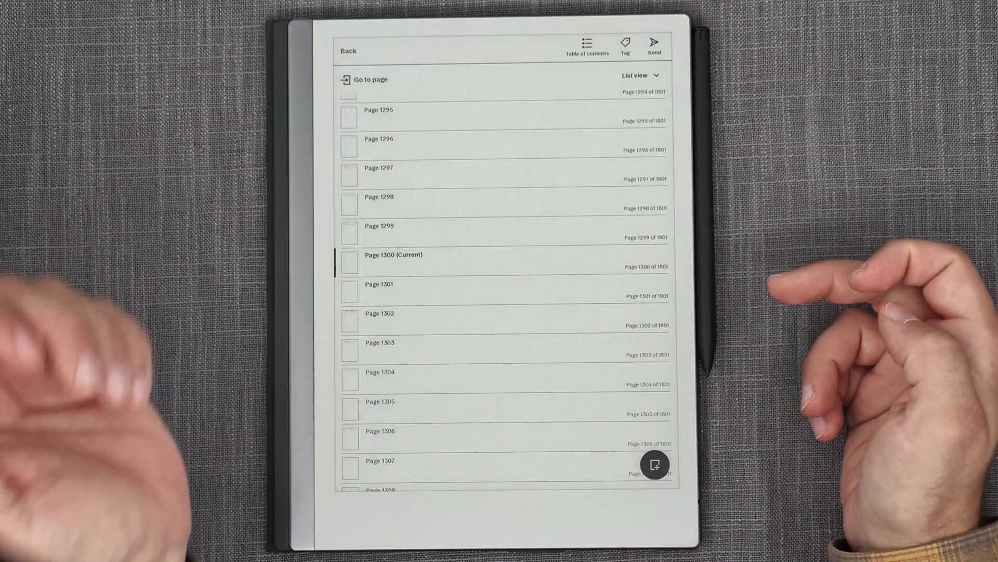
pyautogui.click(365, 80)
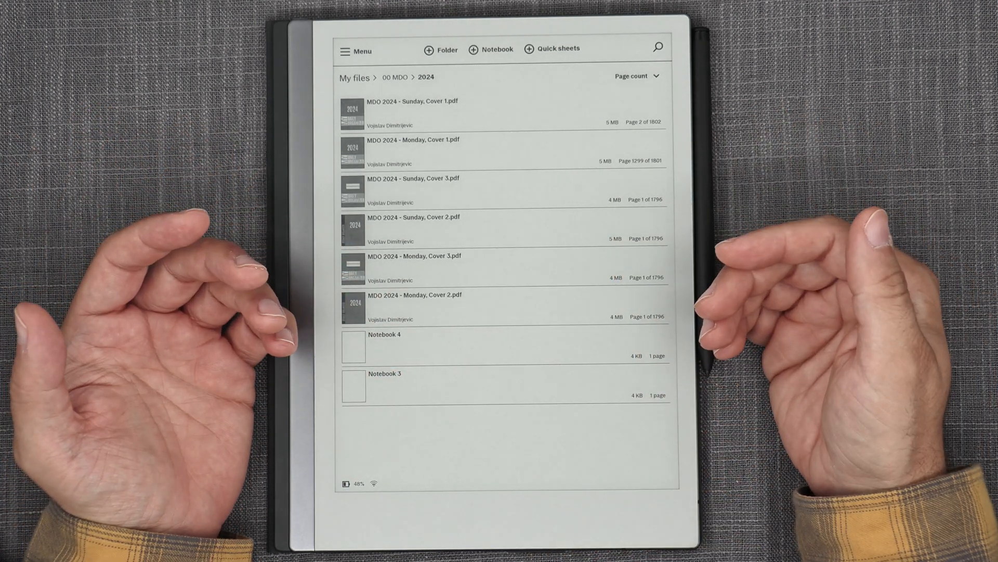
pyautogui.moveTo(700, 268)
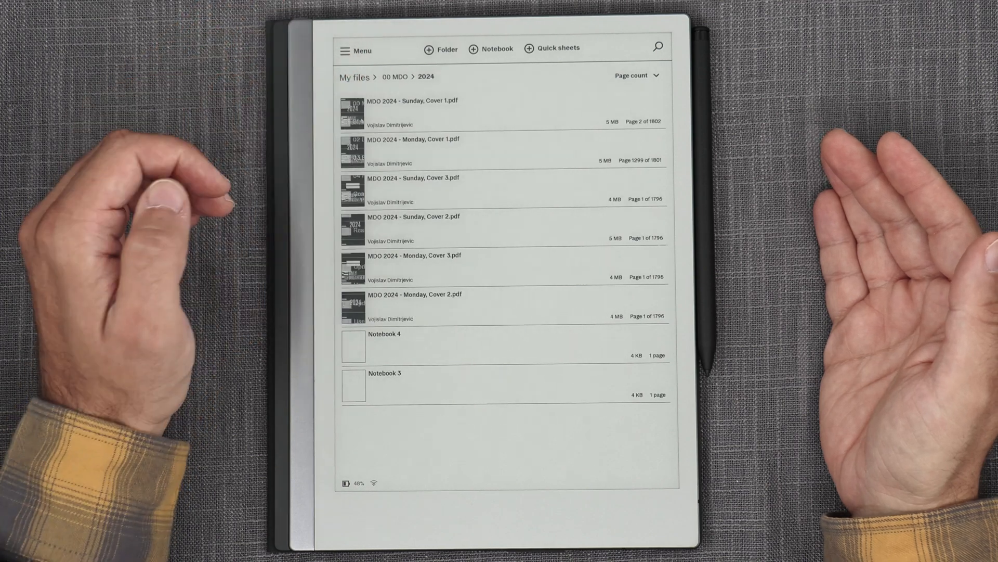
# Open the six-page notebook in 00 MDO > 2024 and select pages 4–6 for moving.
pyautogui.click(354, 76)
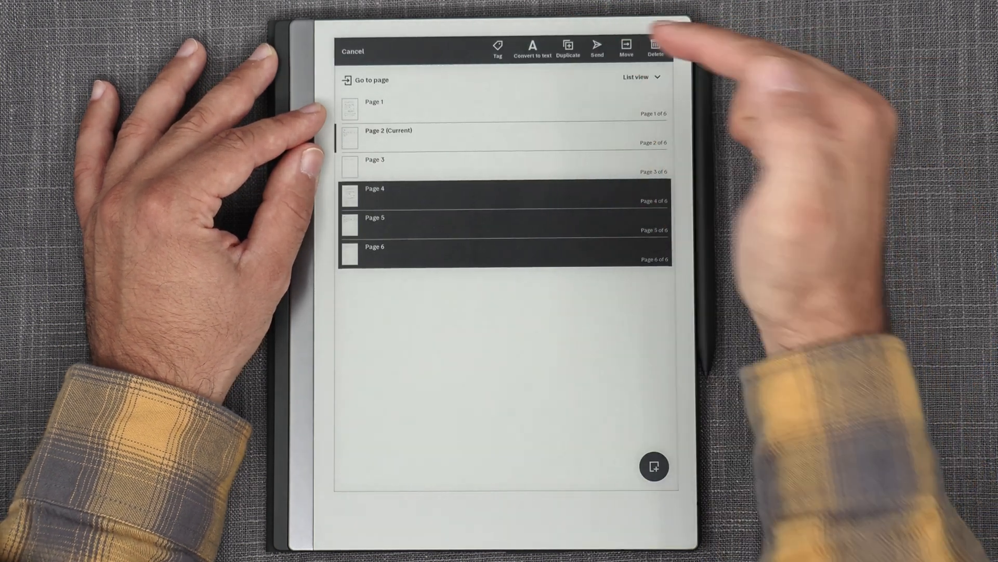
# Move the three selected pages, choosing the 1801-page planner in My files > 00 MDO as destination.
pyautogui.click(625, 48)
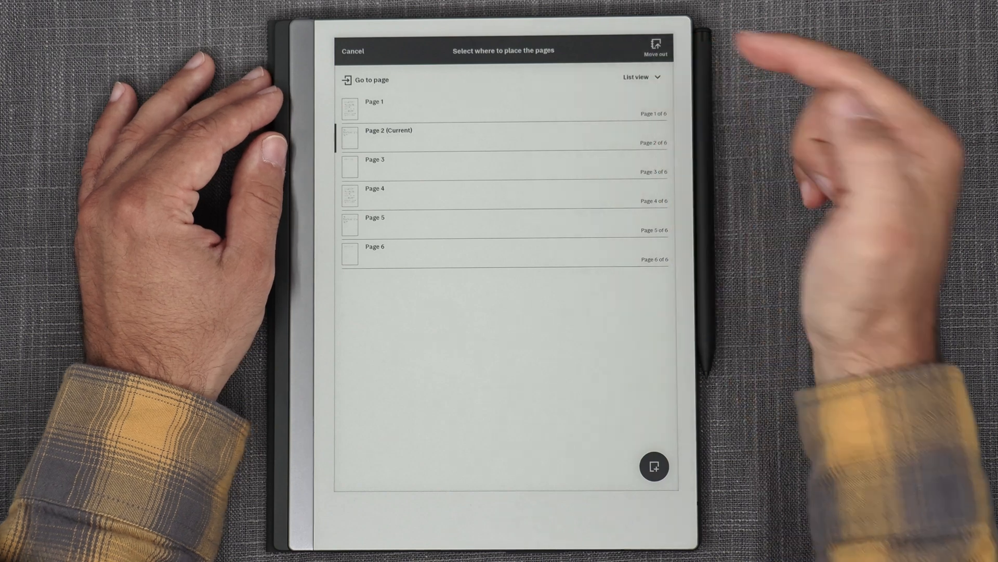
pyautogui.click(655, 44)
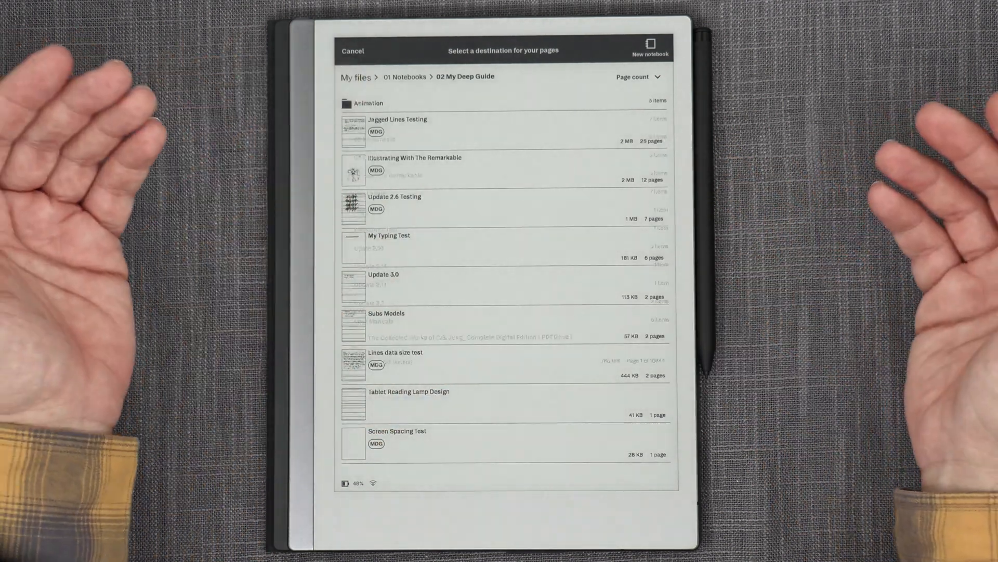
pyautogui.click(355, 77)
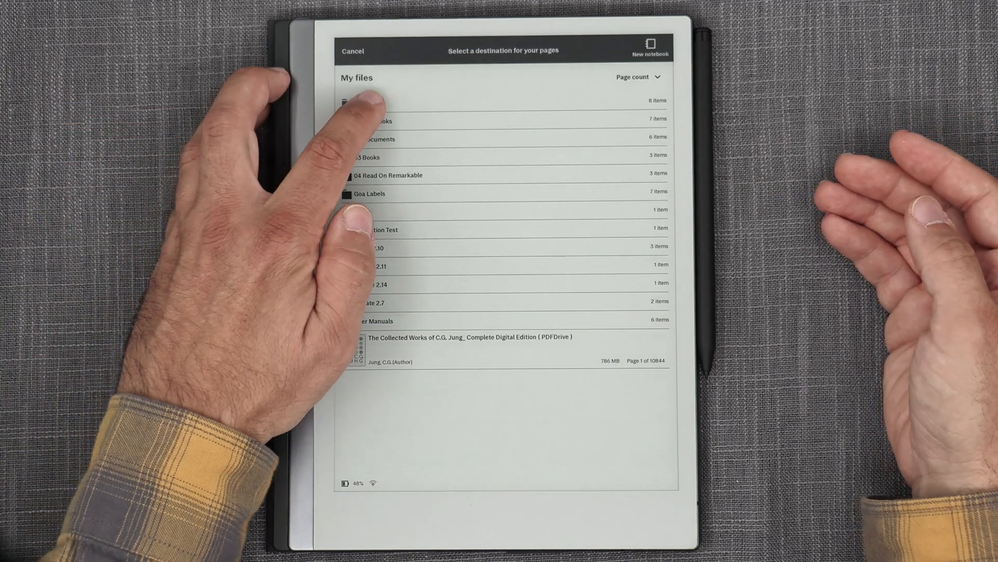
pyautogui.click(366, 100)
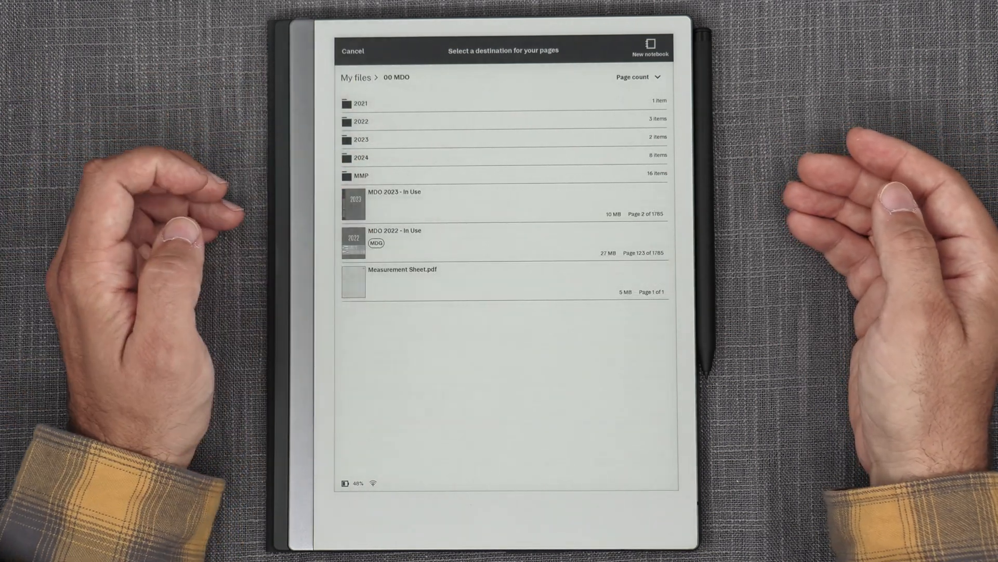
pyautogui.click(362, 157)
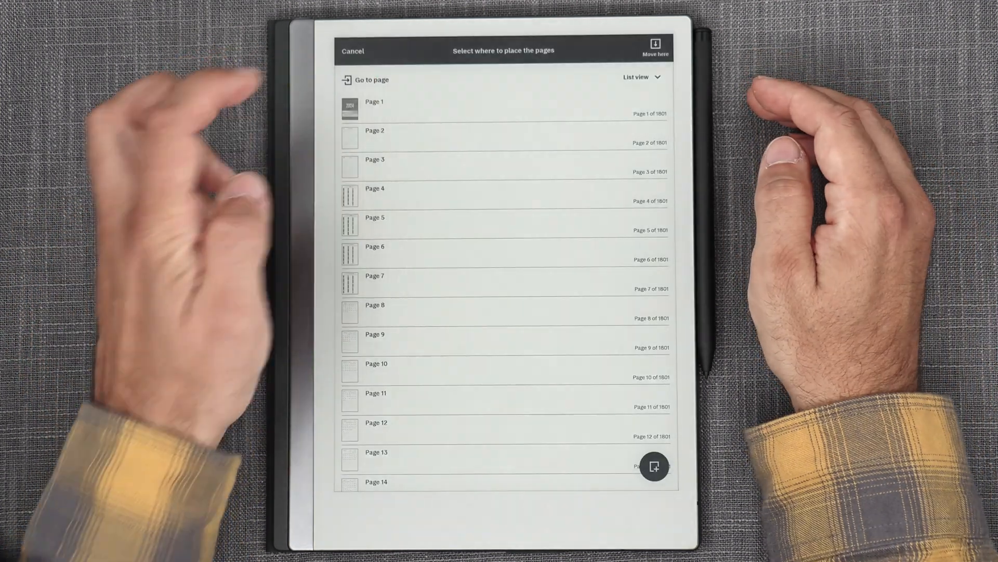
# Jump to page 1299 and move the pages there, landing on Daily Notes 2 for 19 October 2024.
pyautogui.click(366, 80)
pyautogui.write('1299')
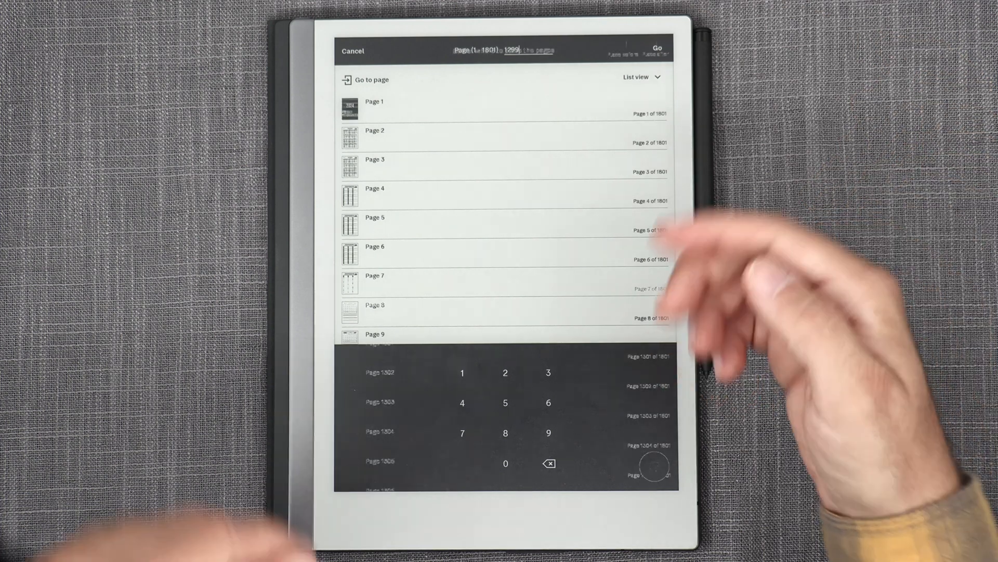
pyautogui.click(657, 47)
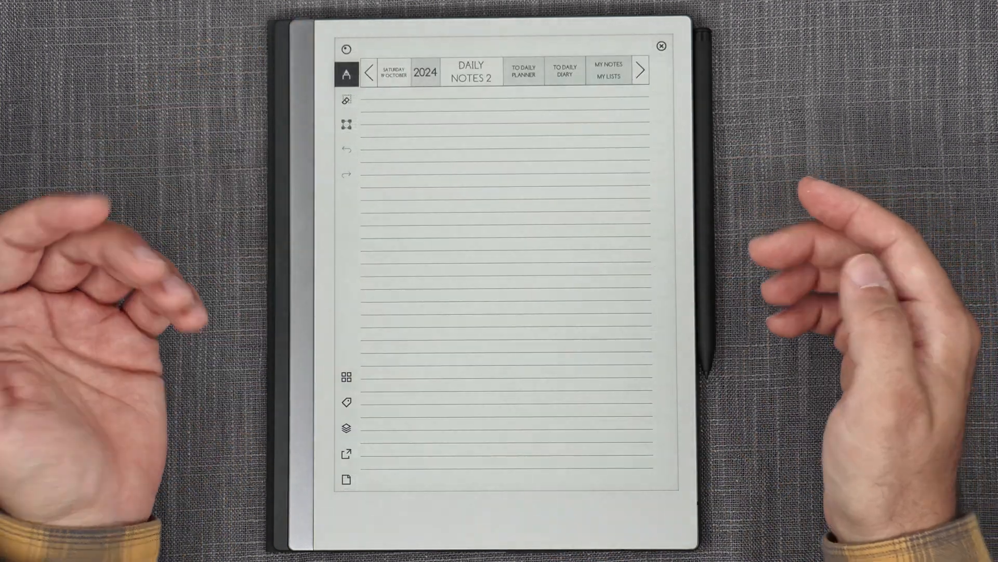
# Follow the 'To Daily Planner' header link from the Daily Notes 2 page.
pyautogui.click(524, 70)
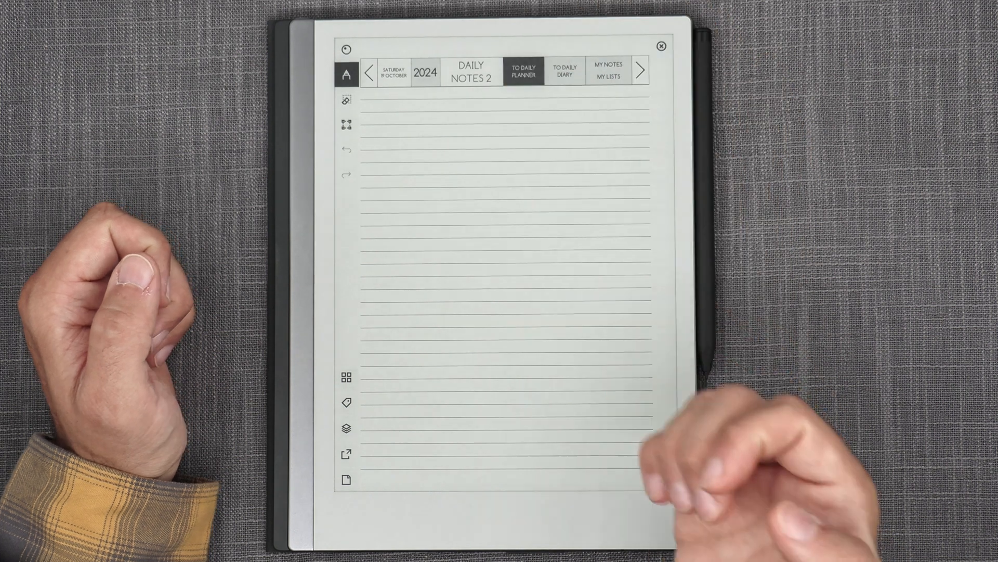
pyautogui.click(523, 72)
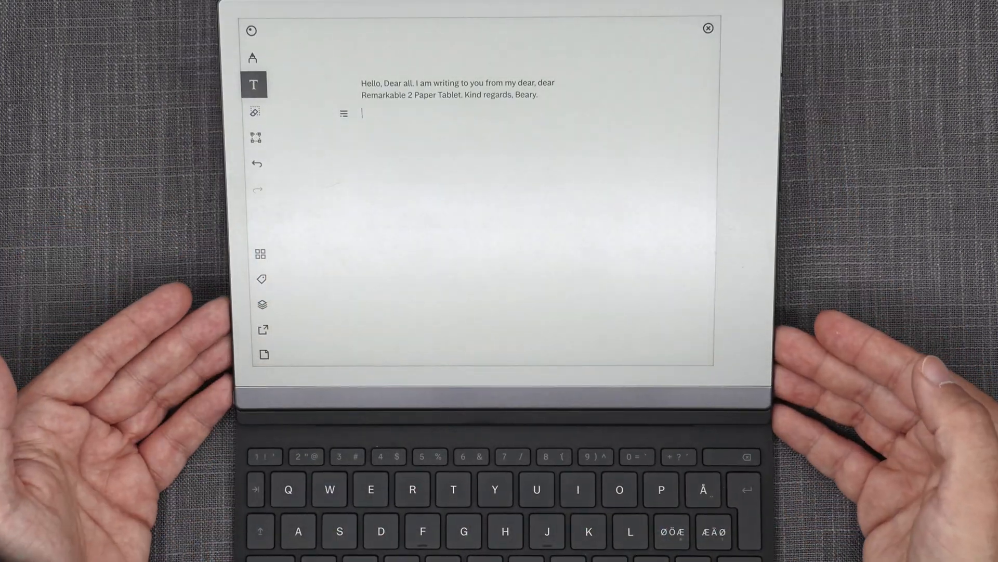
# Type 'You can continue typing in the page, on your MDO or MMP'.
pyautogui.write('You')
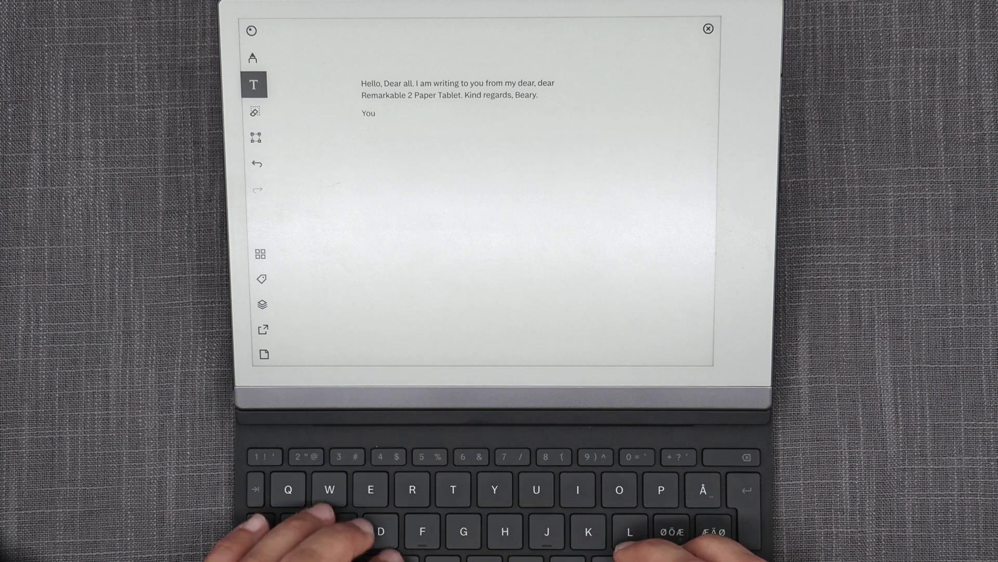
pyautogui.write('can Conti')
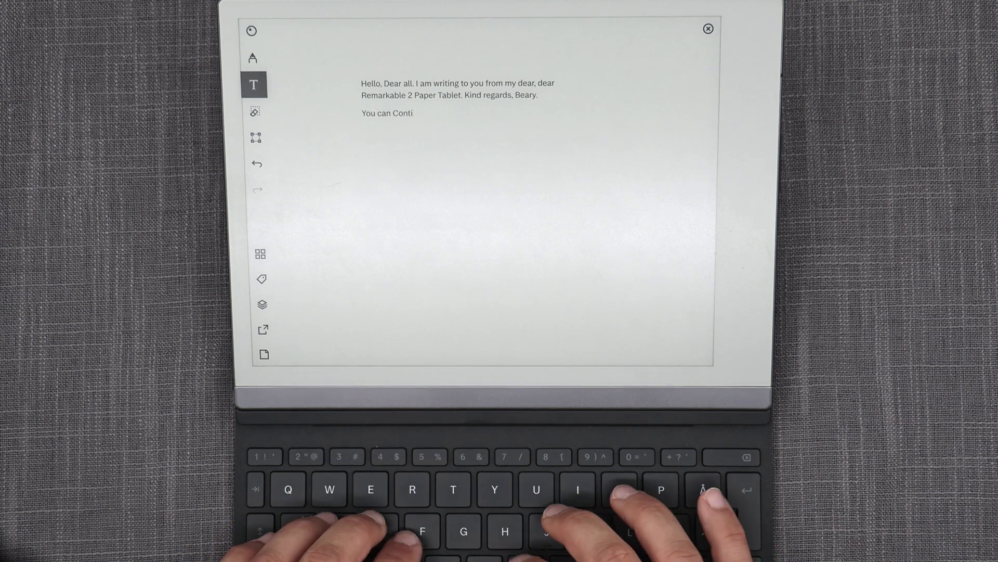
pyautogui.write('nue t')
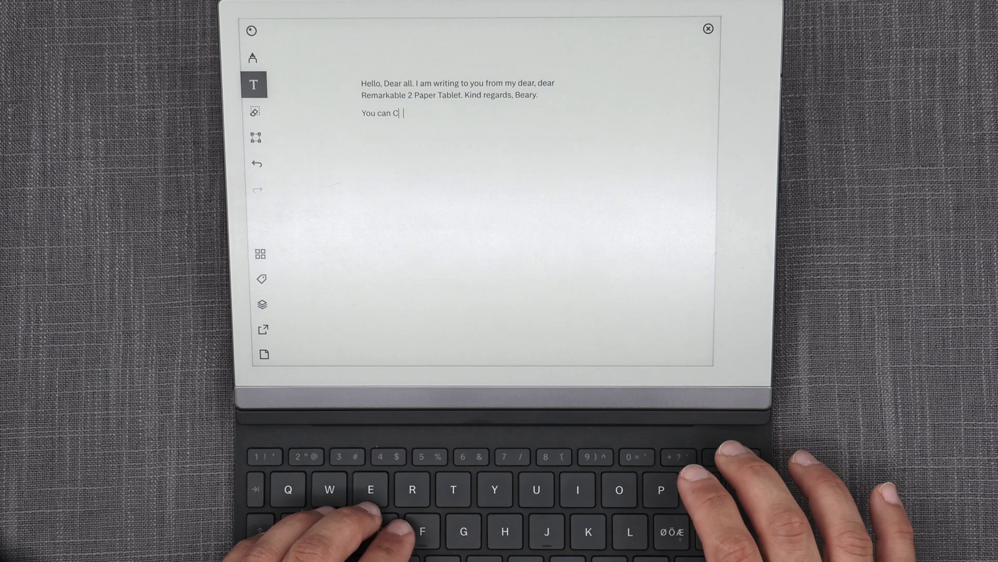
pyautogui.write('ontinue t')
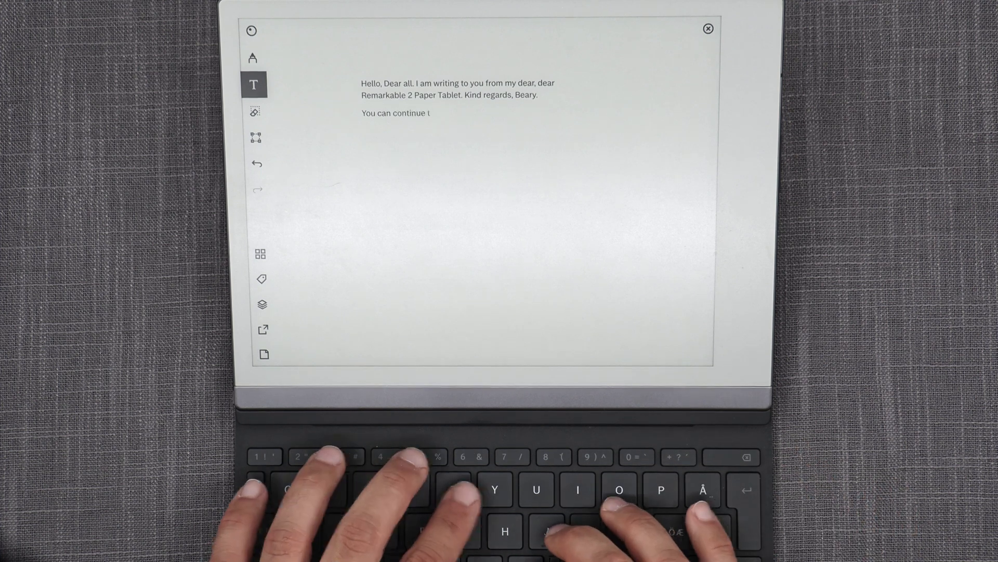
pyautogui.write('yping')
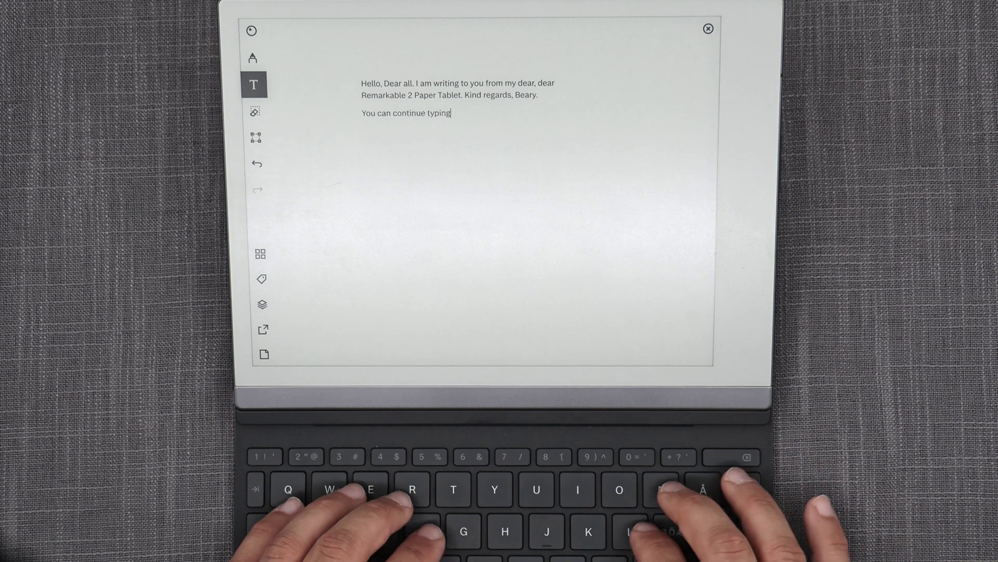
pyautogui.write('in t')
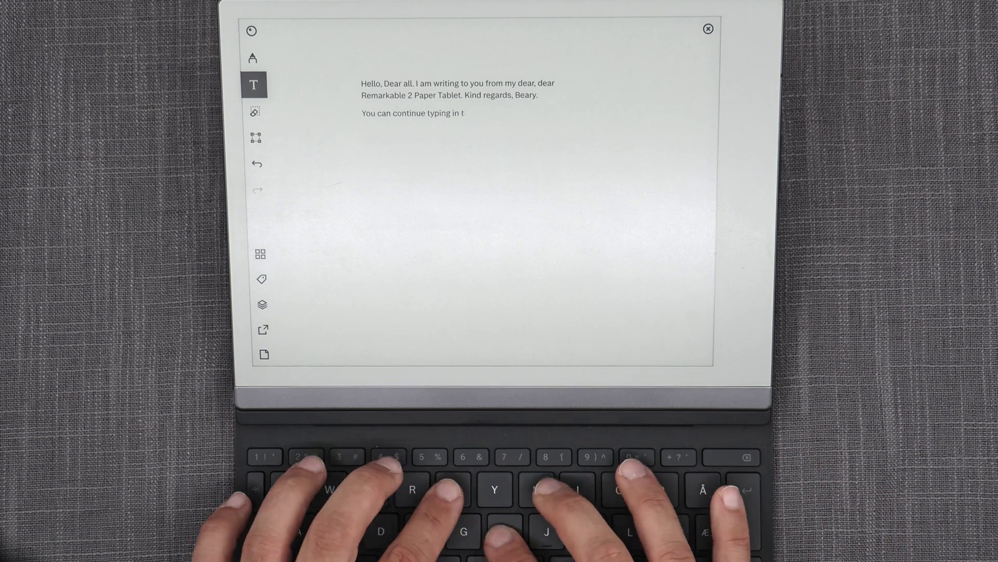
pyautogui.write('he page, o')
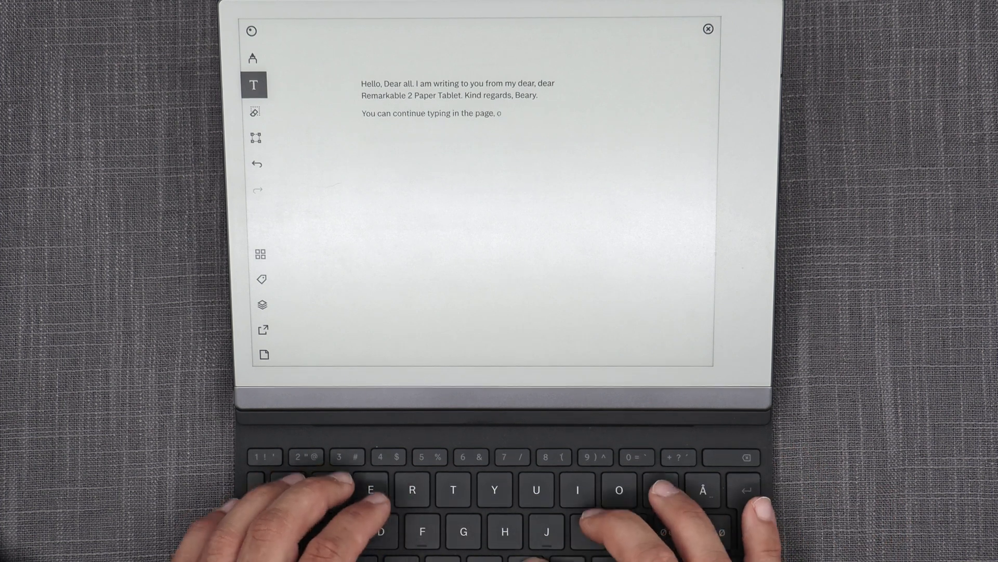
pyautogui.write('n your M')
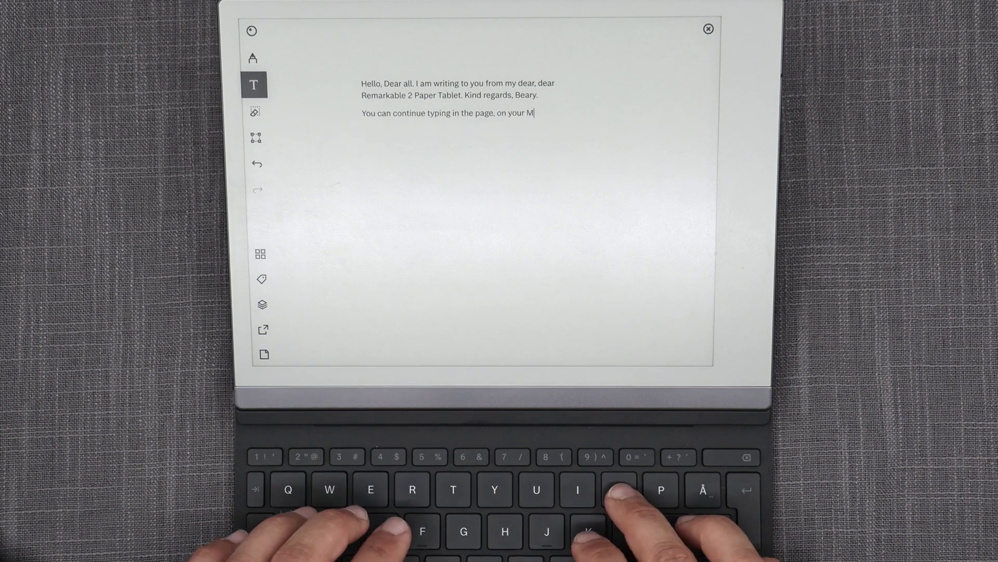
pyautogui.write('DFO or MMP')
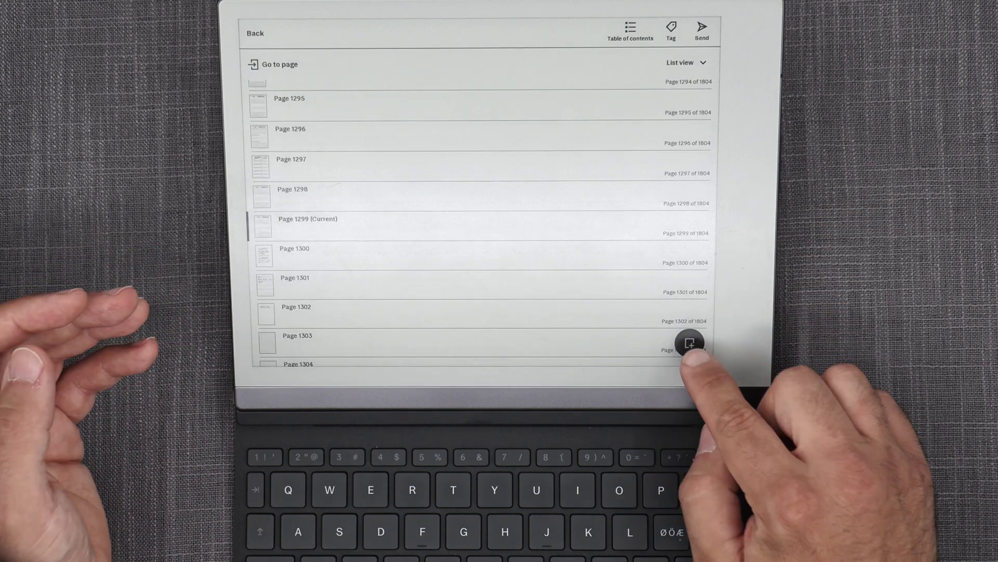
# Add a new blank page 1805 at the end of the notebook.
pyautogui.click(690, 343)
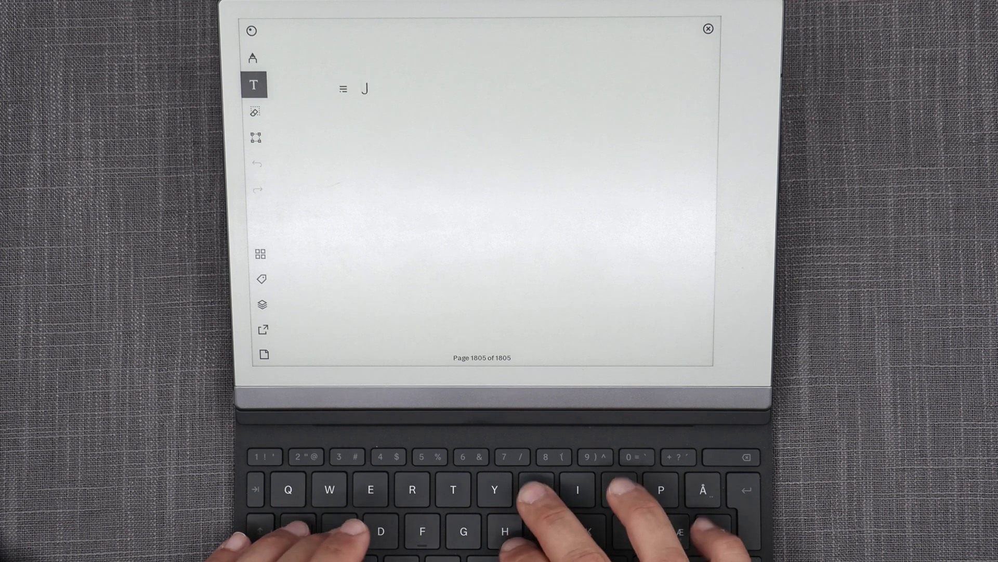
# Type 'Just start typing, and have the typed text show normally in the newly added page in your MDO or MMP :)'.
pyautogui.write('Just start ty')
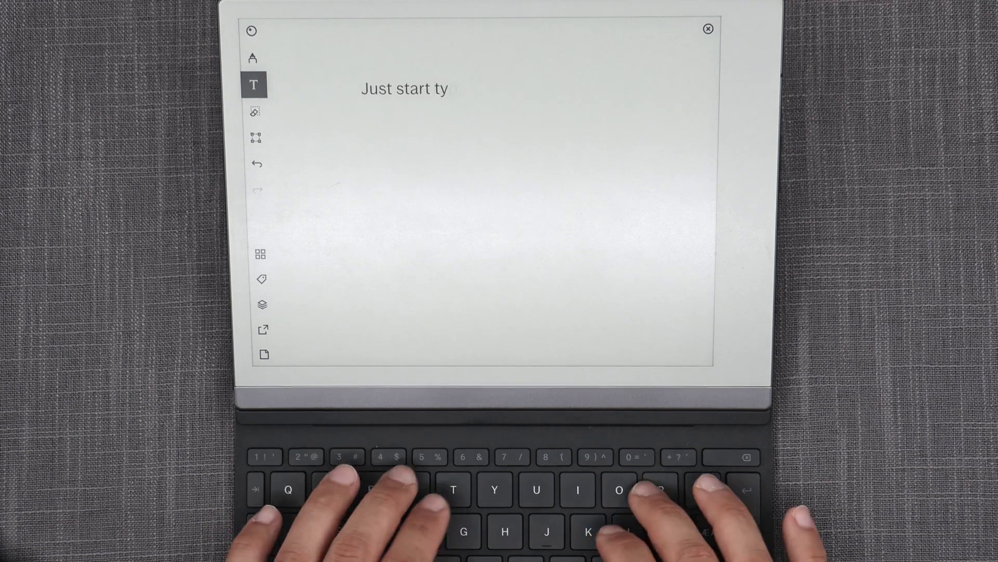
pyautogui.write('ping, snd')
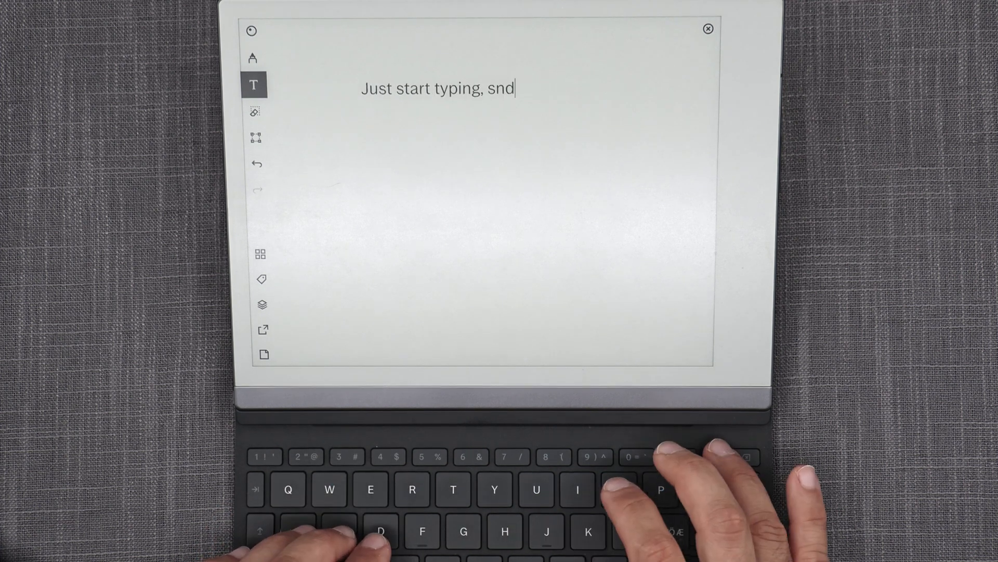
pyautogui.write('and have')
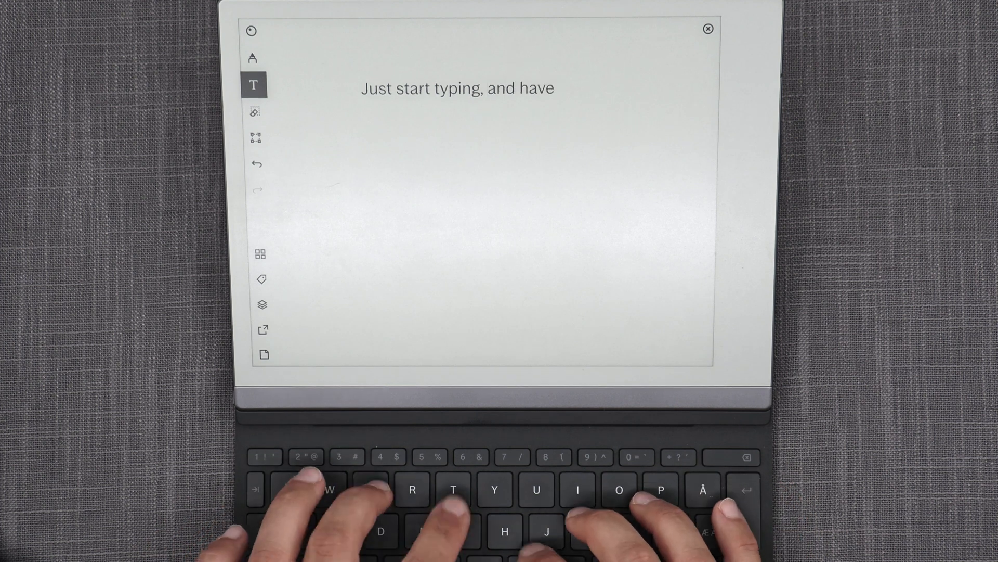
pyautogui.write('the typed')
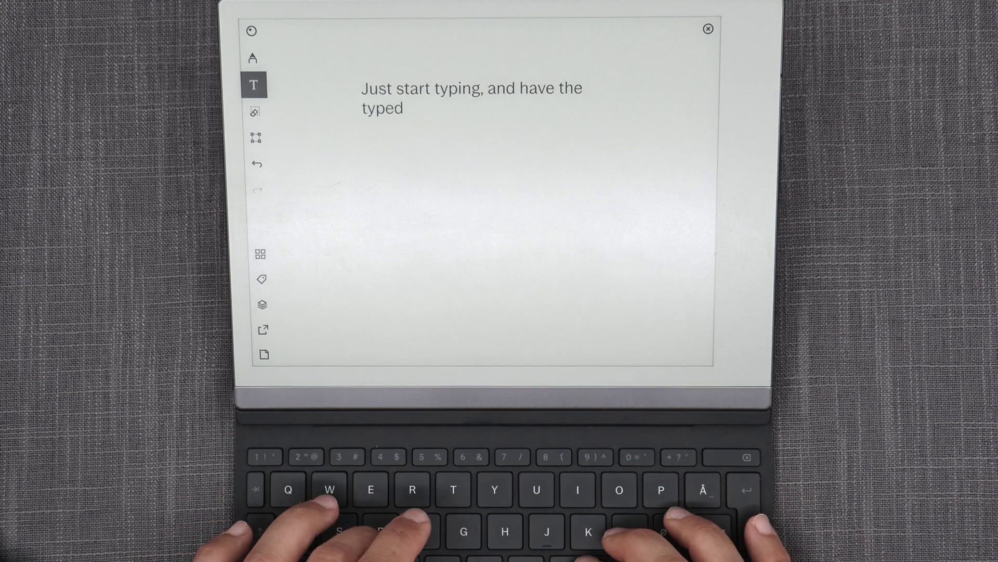
pyautogui.write('text')
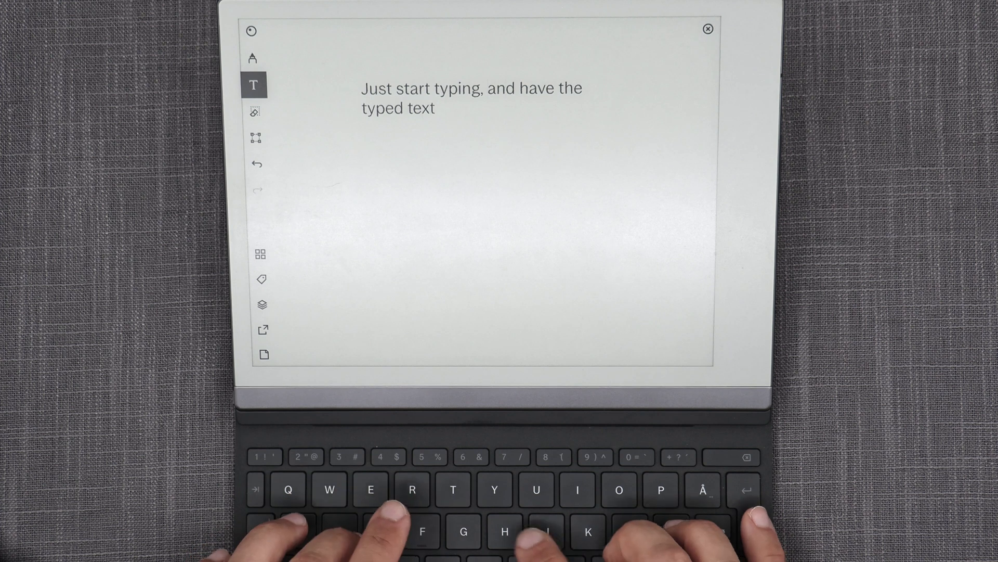
pyautogui.write('show normally in')
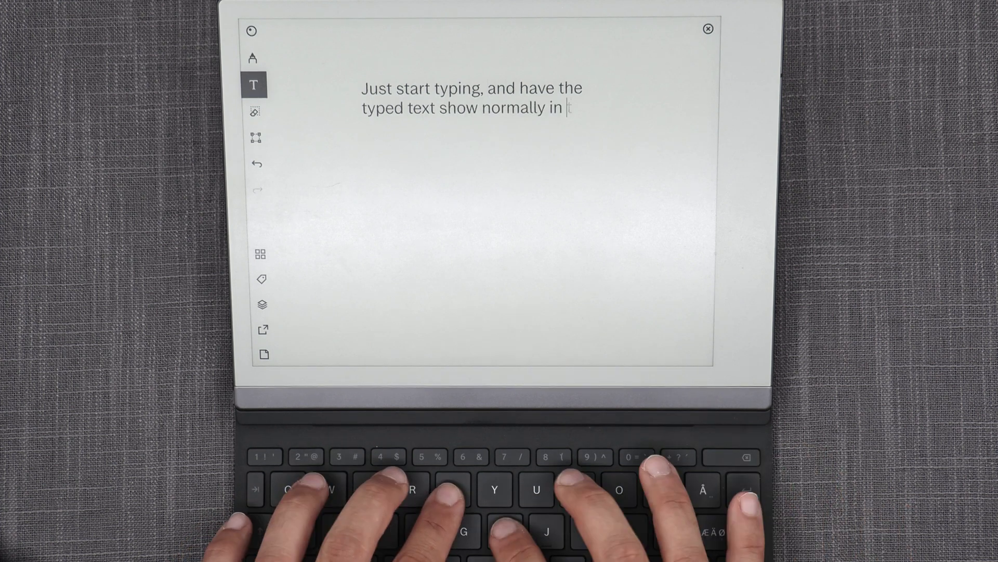
pyautogui.write('the newl')
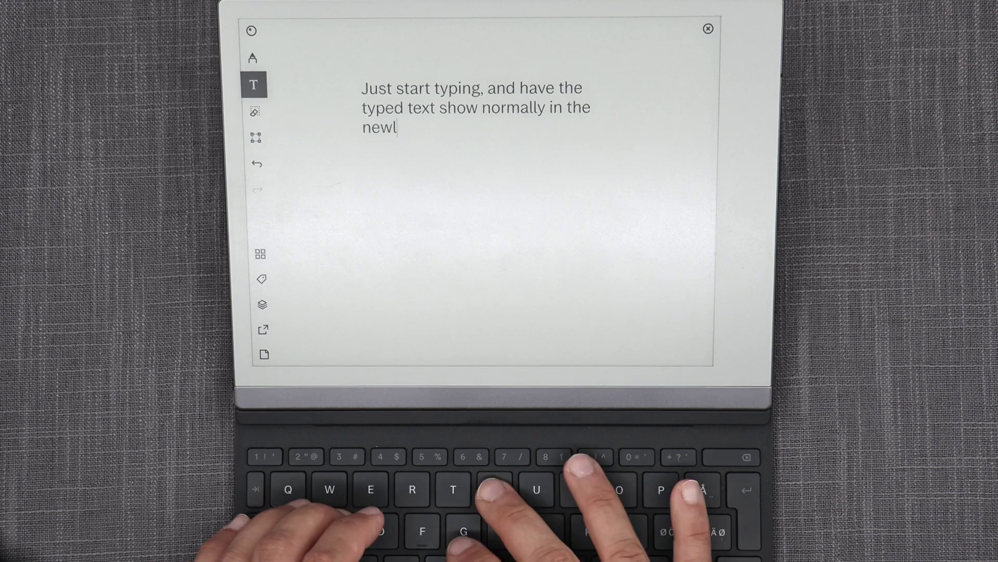
pyautogui.write('y added page')
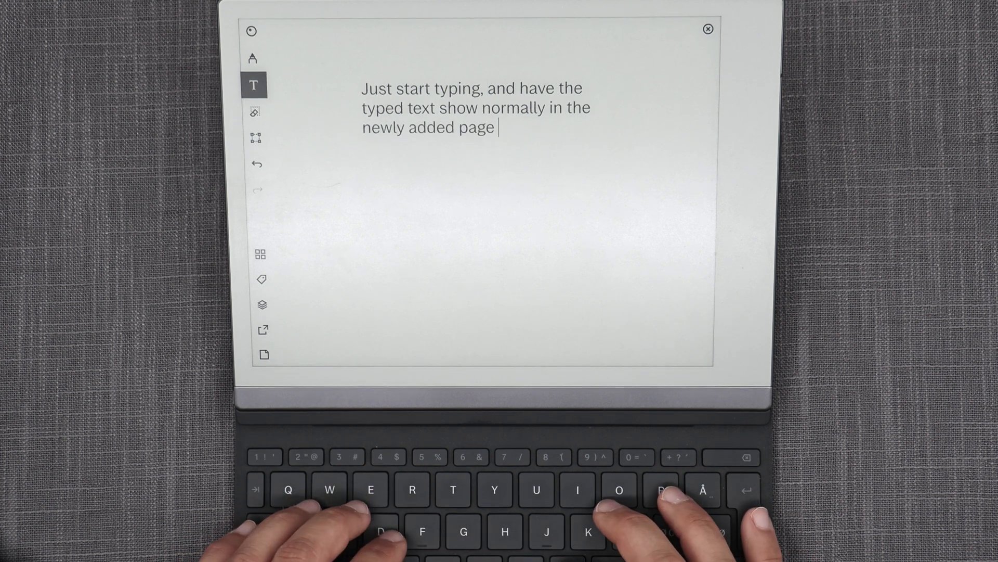
pyautogui.write('in your M')
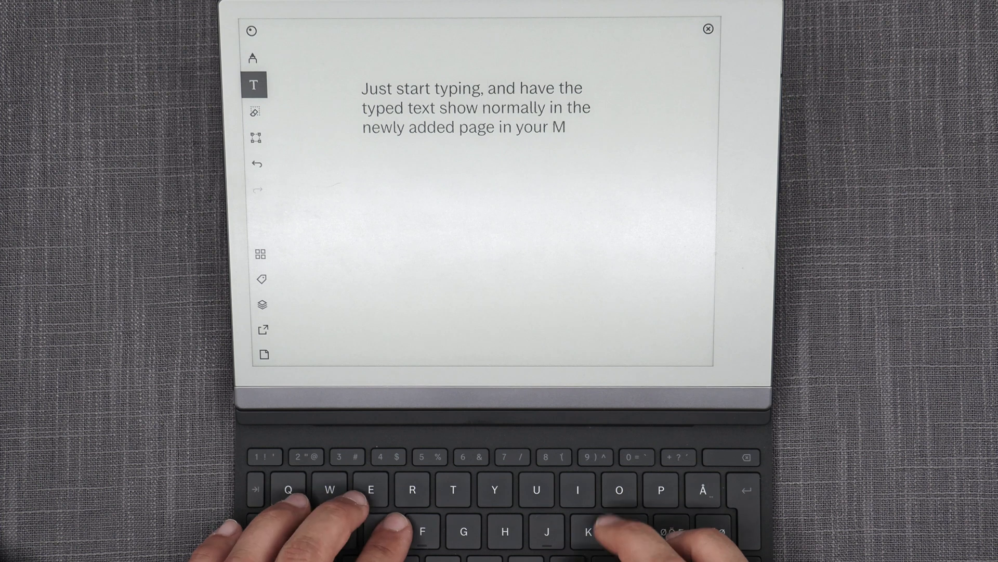
pyautogui.write('DO or MMP :')
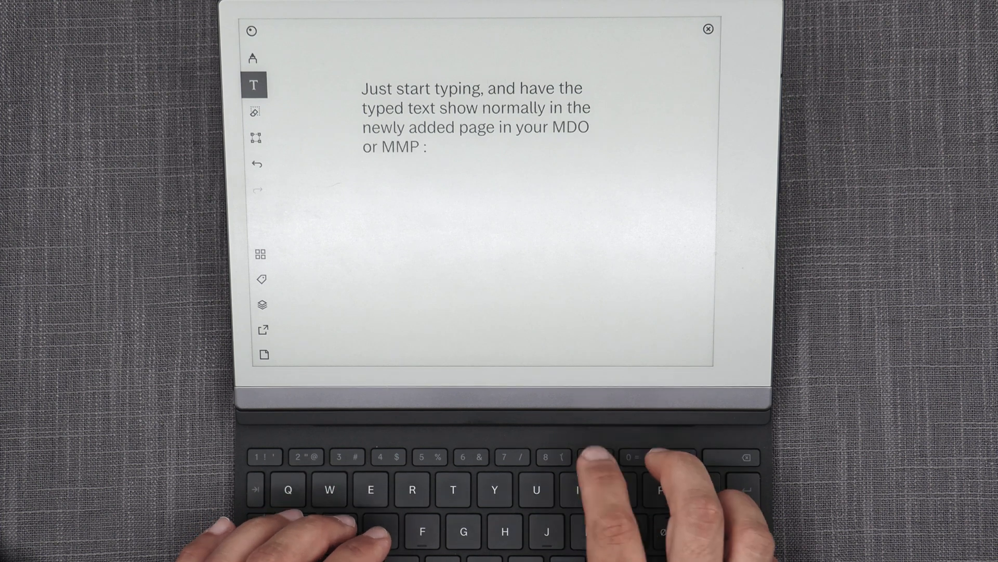
pyautogui.write(':)')
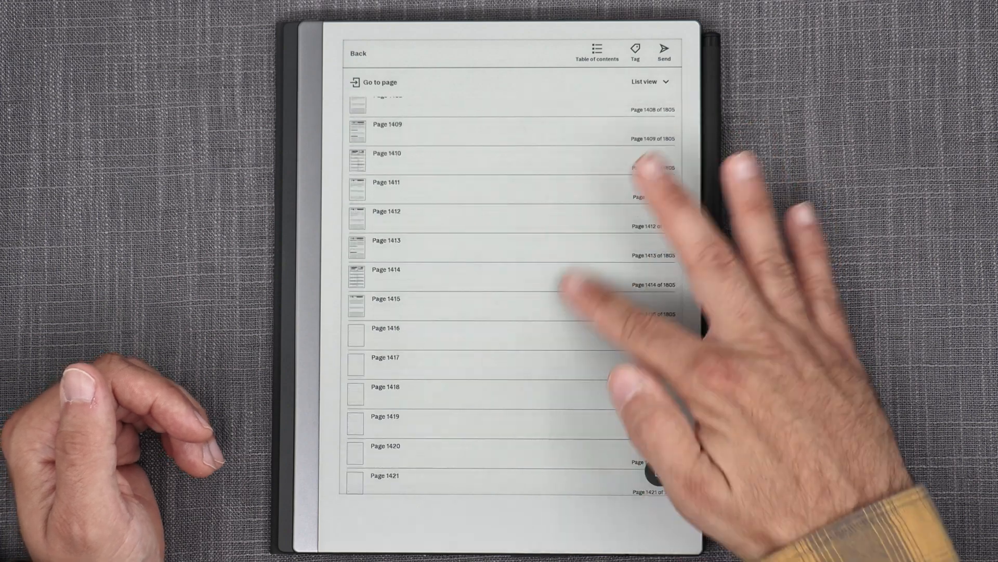
# Scroll the page list to the end, showing pages 1793 through 1805.
pyautogui.scroll(-3)
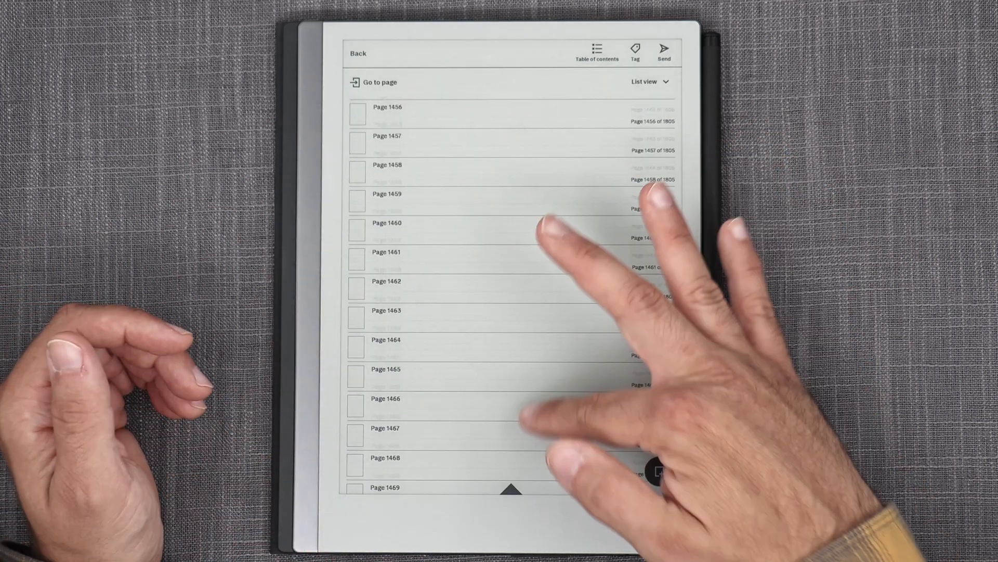
pyautogui.scroll(-3)
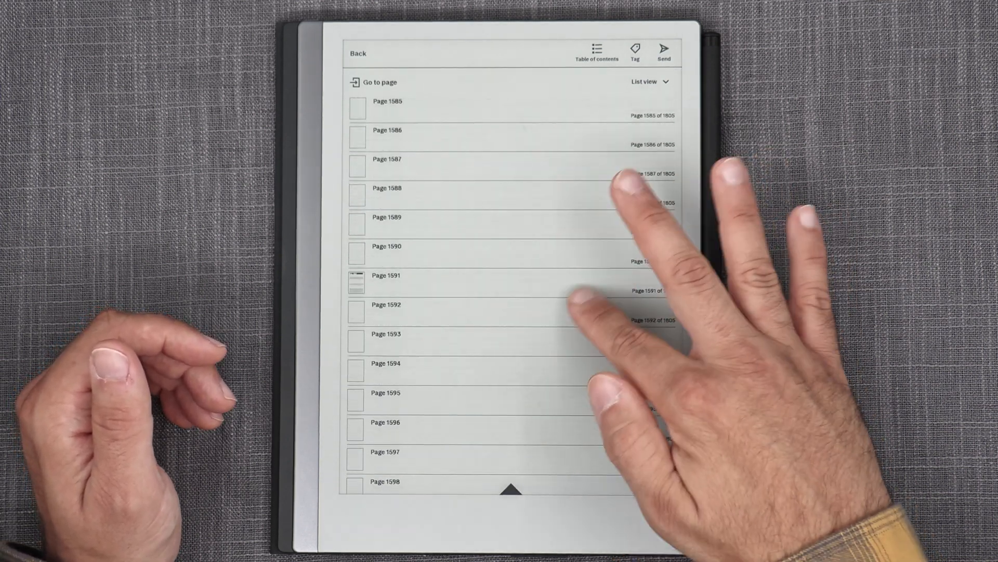
pyautogui.scroll(-3)
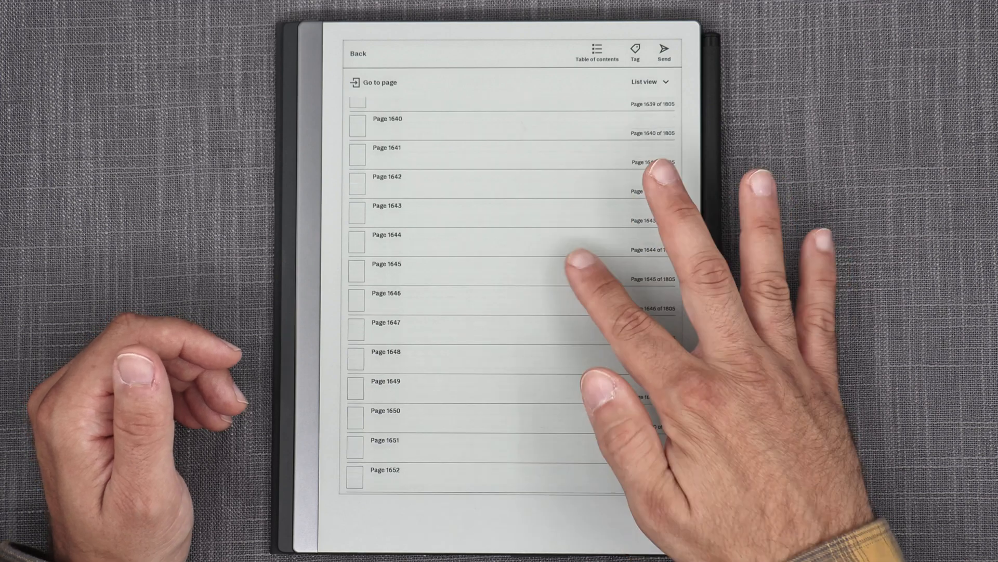
pyautogui.scroll(-3)
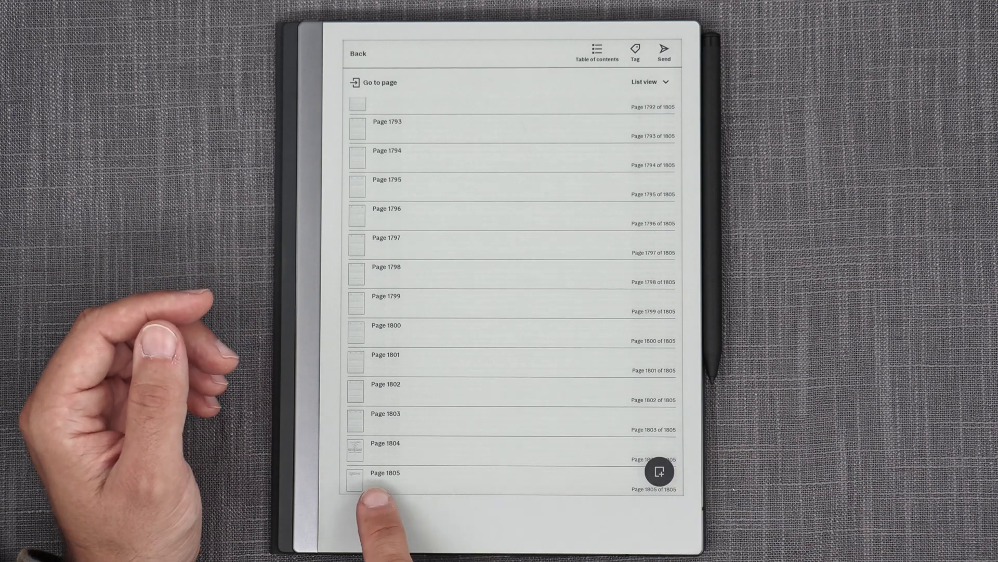
# Select page 1805, start Move and choose its destination near the 19 October 2024 Daily Diary page.
pyautogui.click(385, 472)
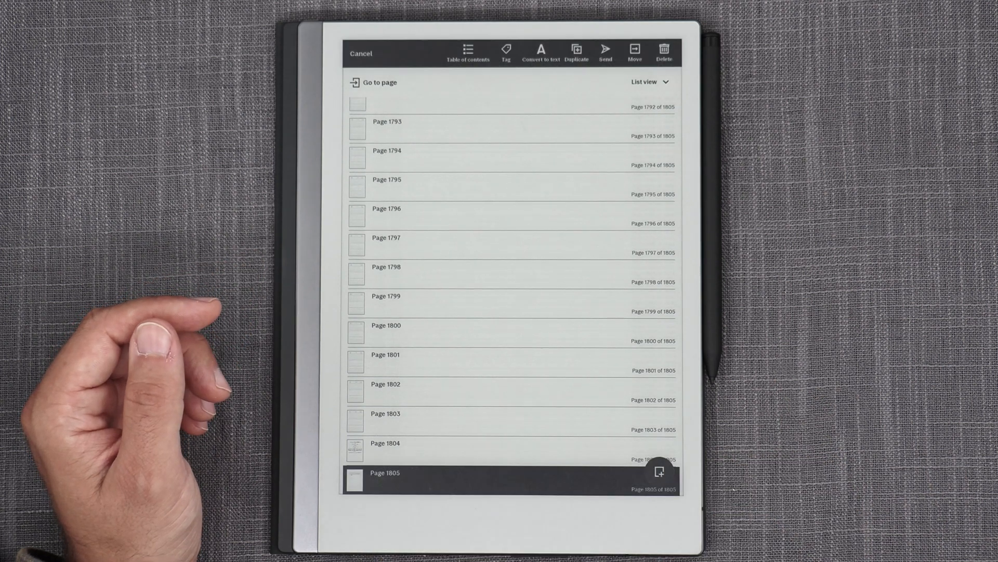
pyautogui.click(634, 51)
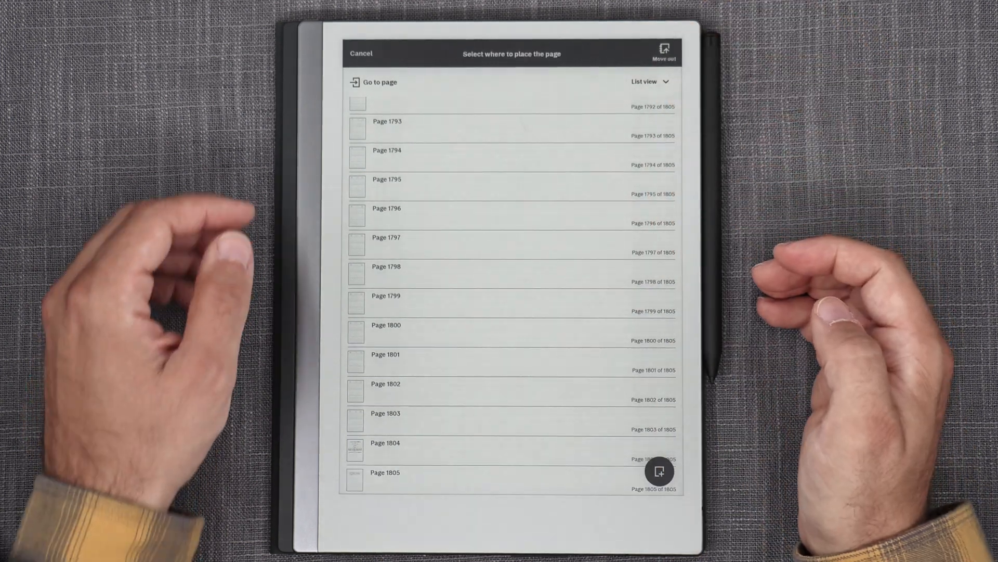
pyautogui.click(381, 81)
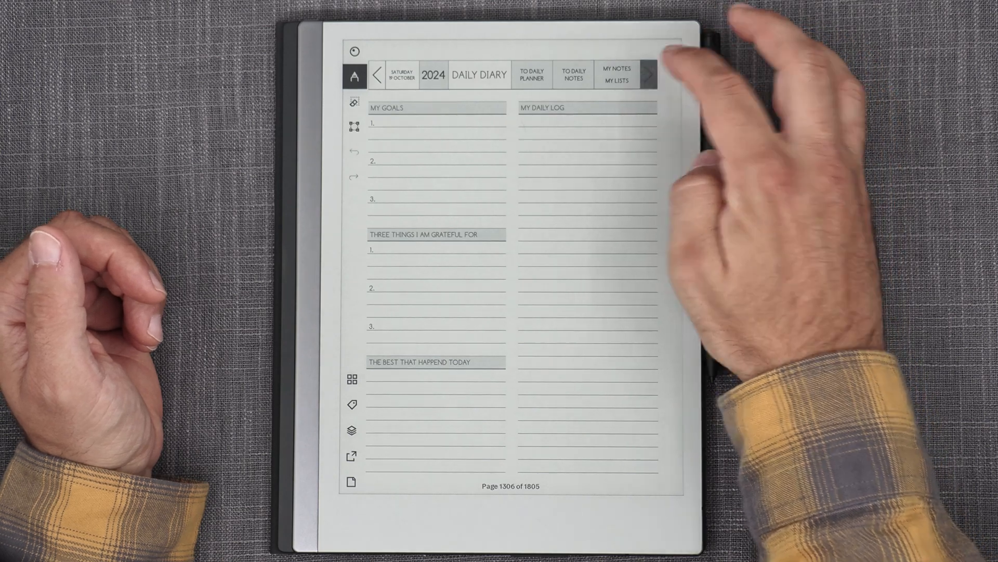
pyautogui.click(647, 74)
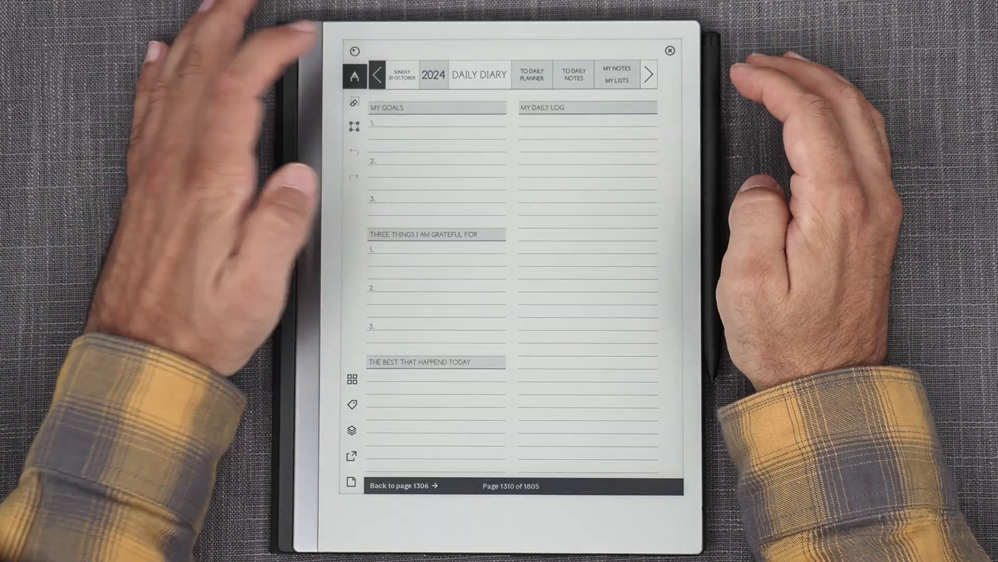
pyautogui.click(376, 74)
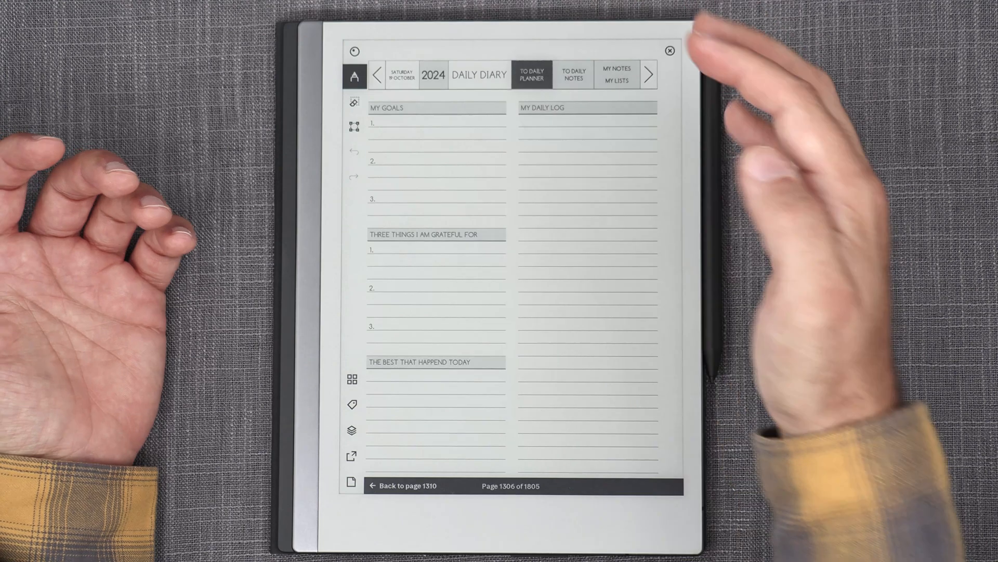